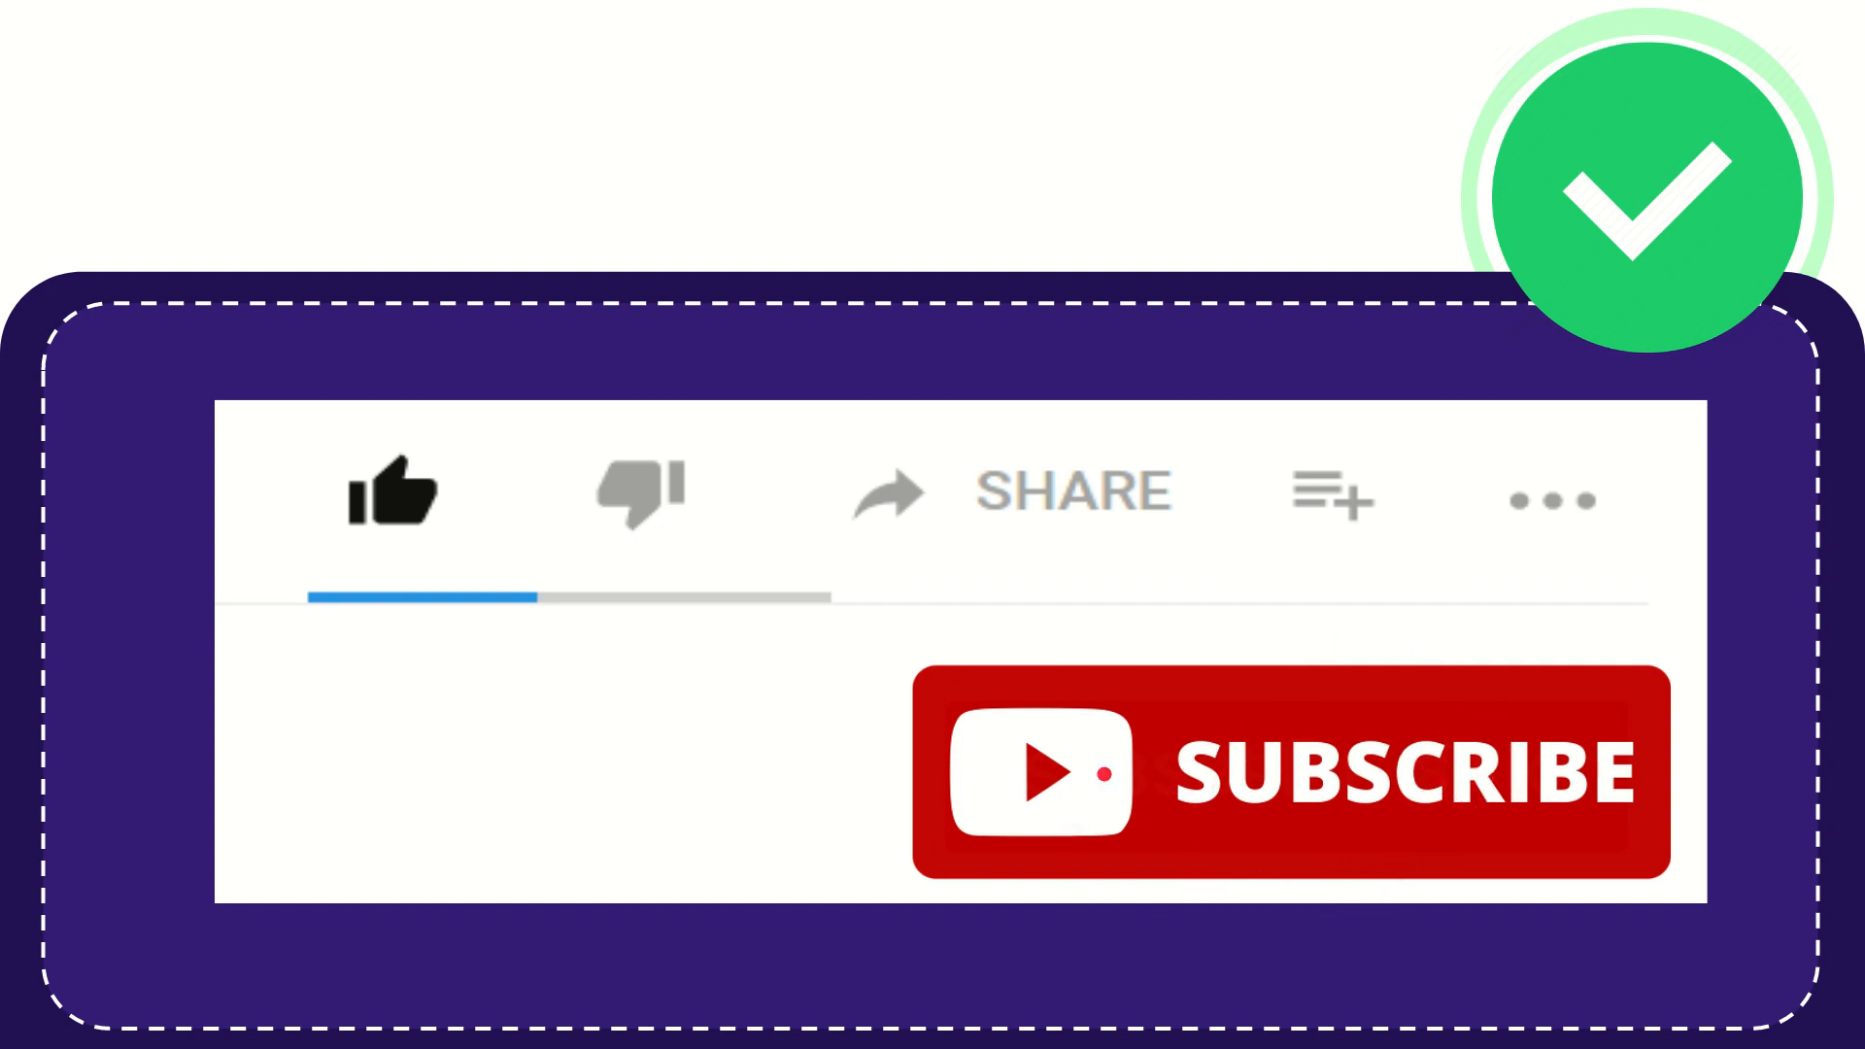
click(398, 494)
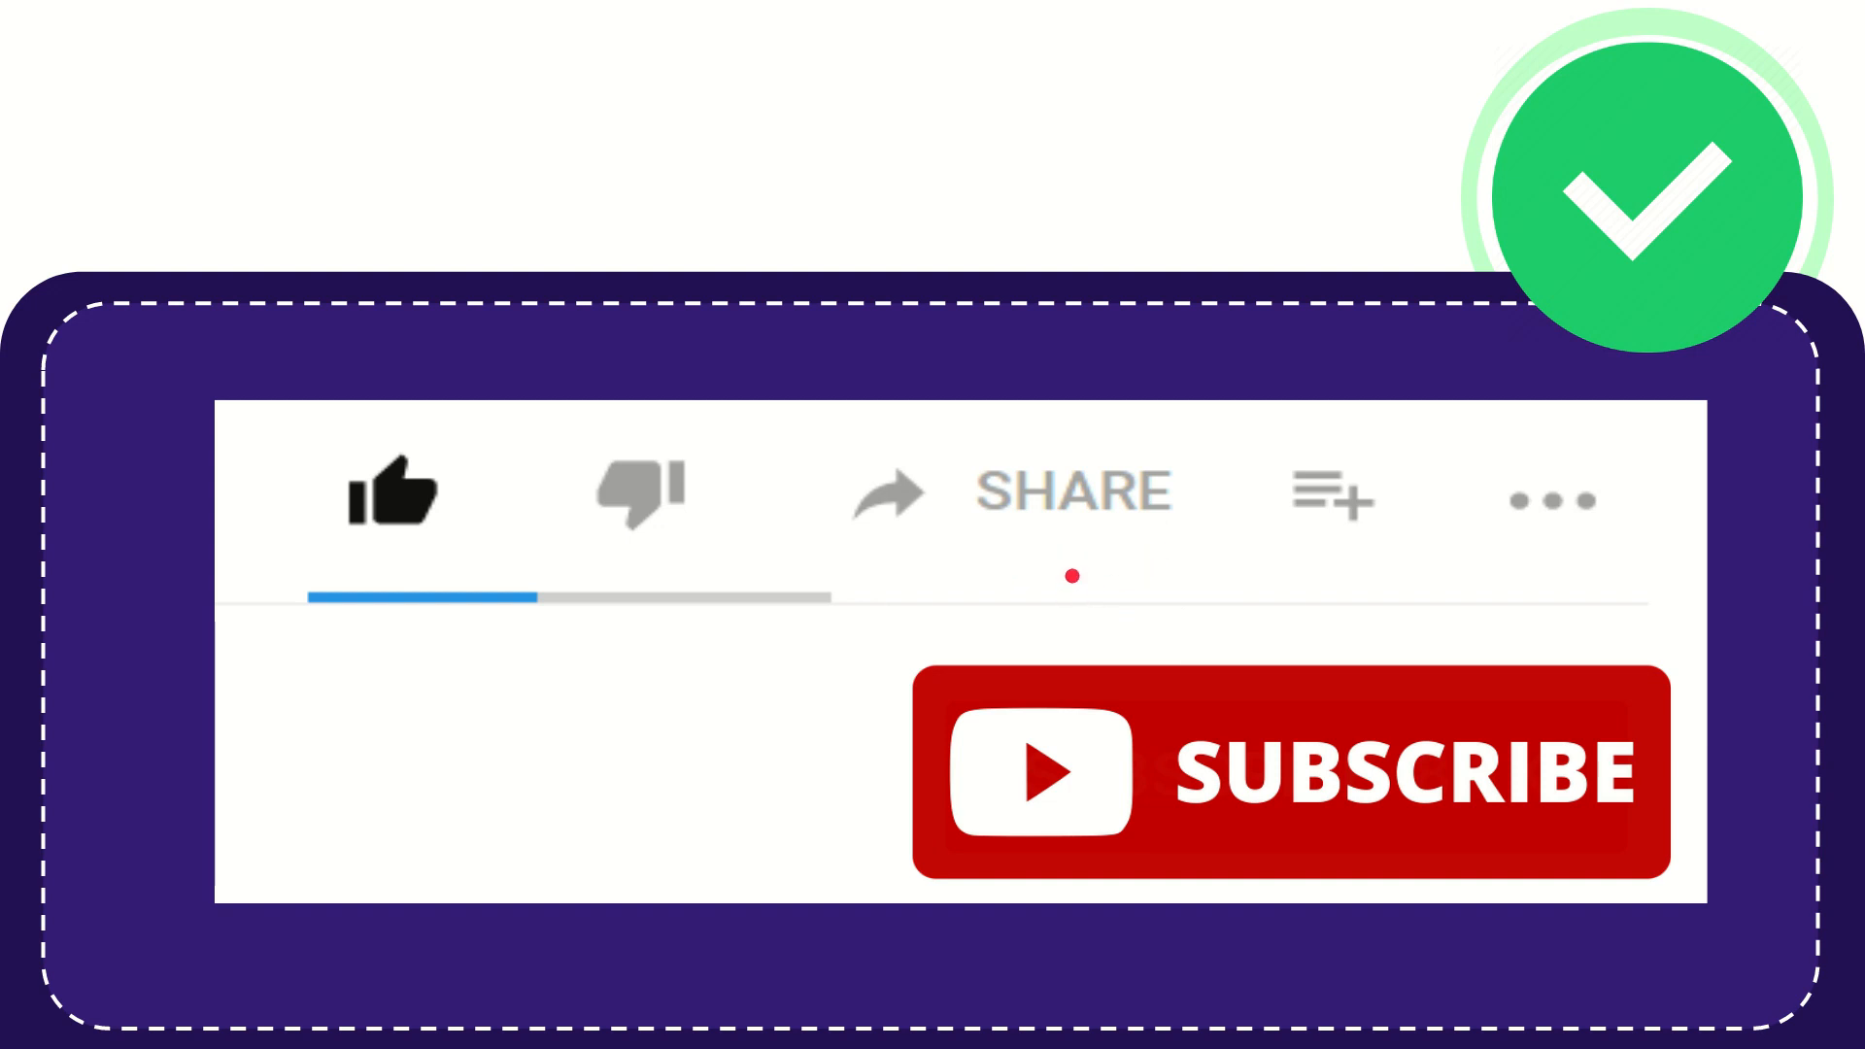
mouse_move(1094, 599)
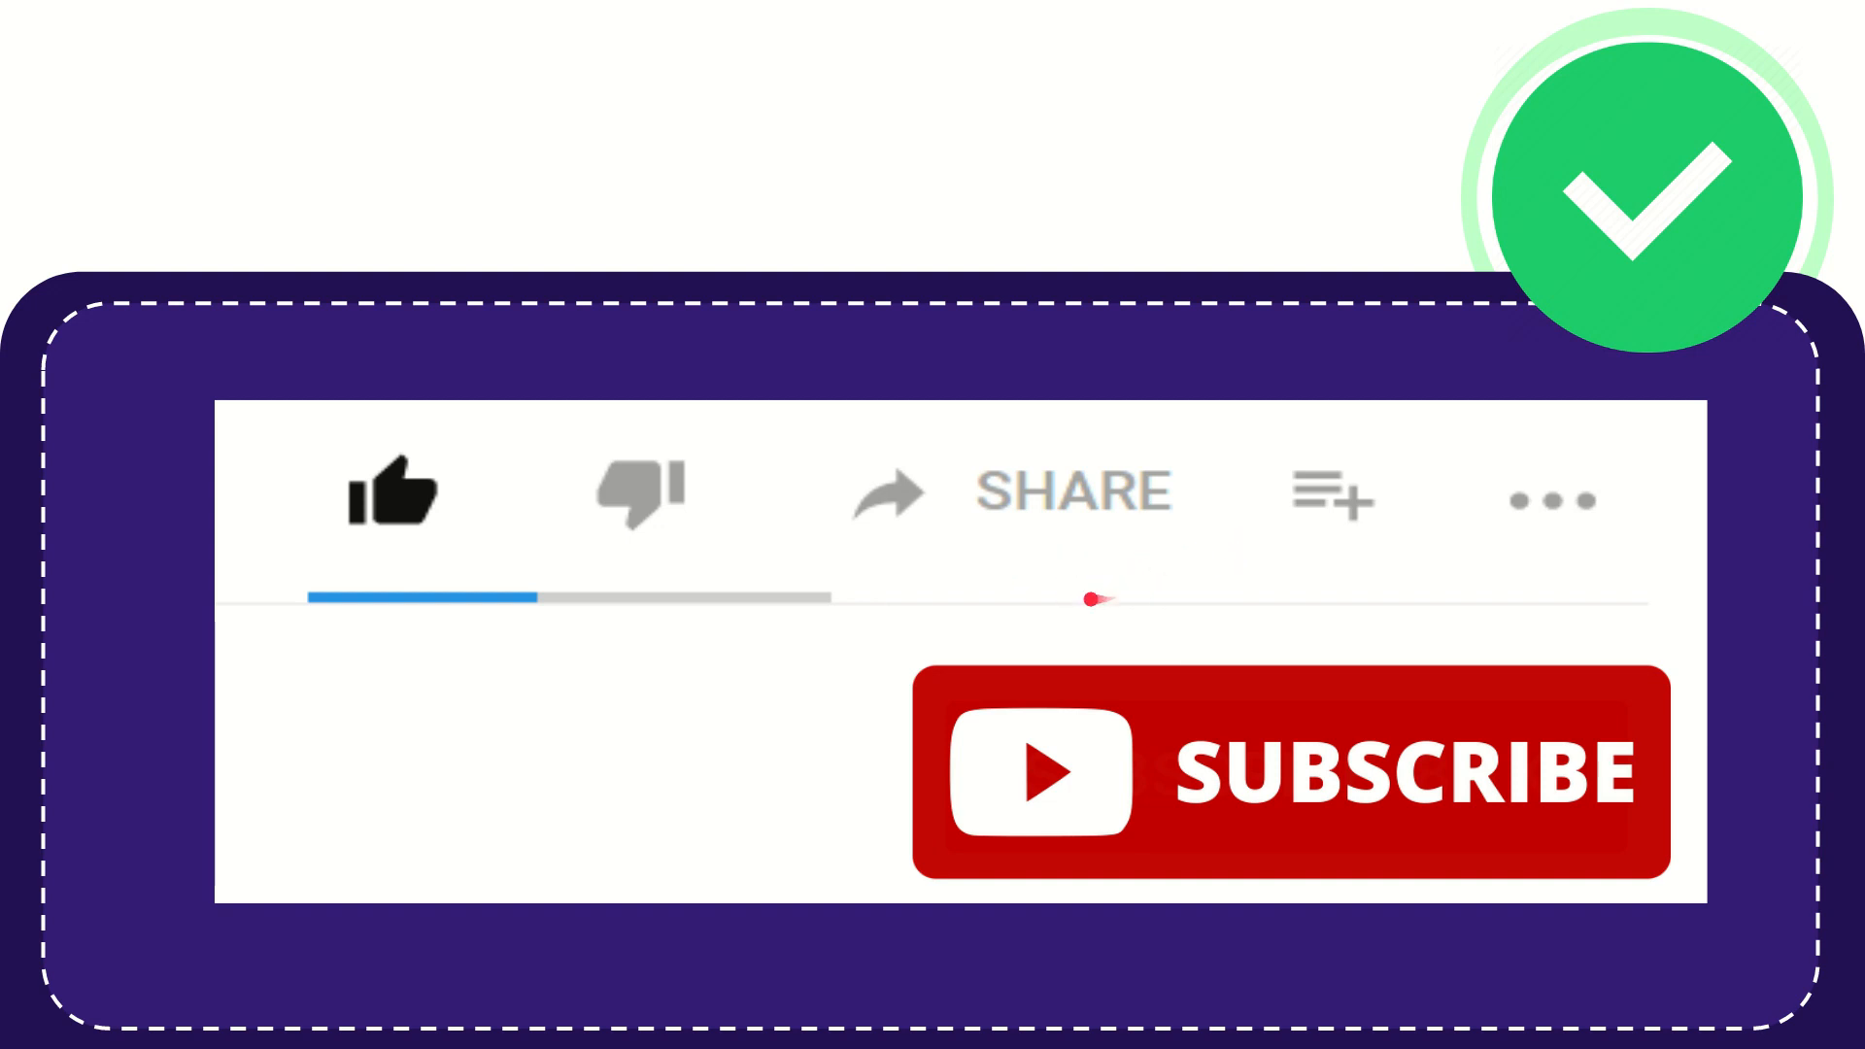